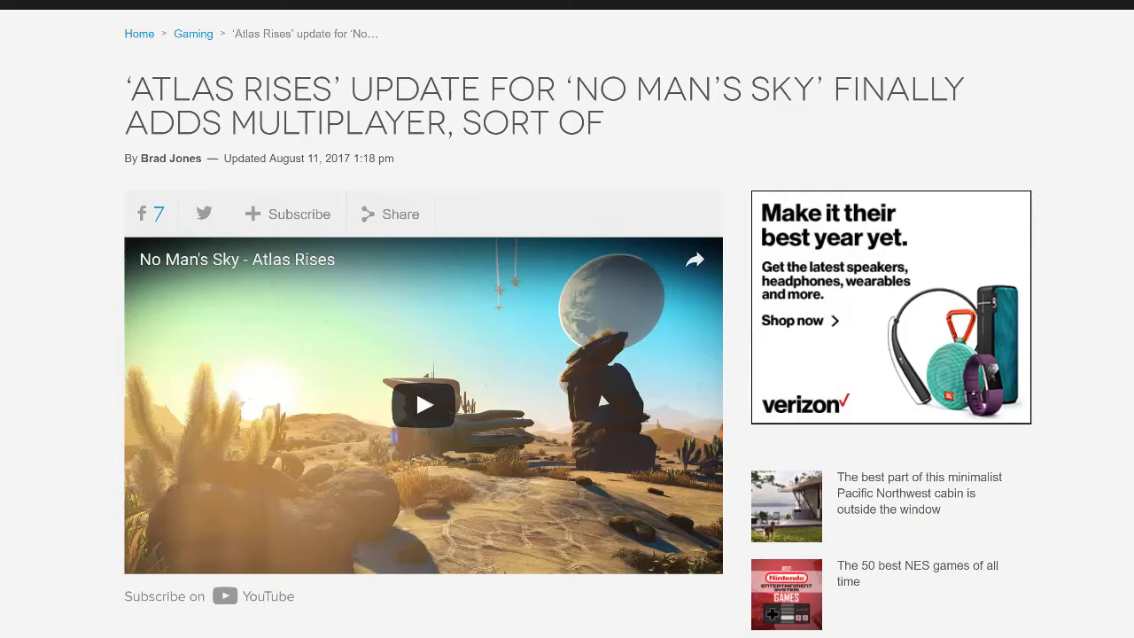
Step: Show the bookmark folders (Speed Dial, Technology, Games, Shopping, Sports, News) in the manager
{"action": "scroll", "scroll_direction": "down", "scroll_amount": 3}
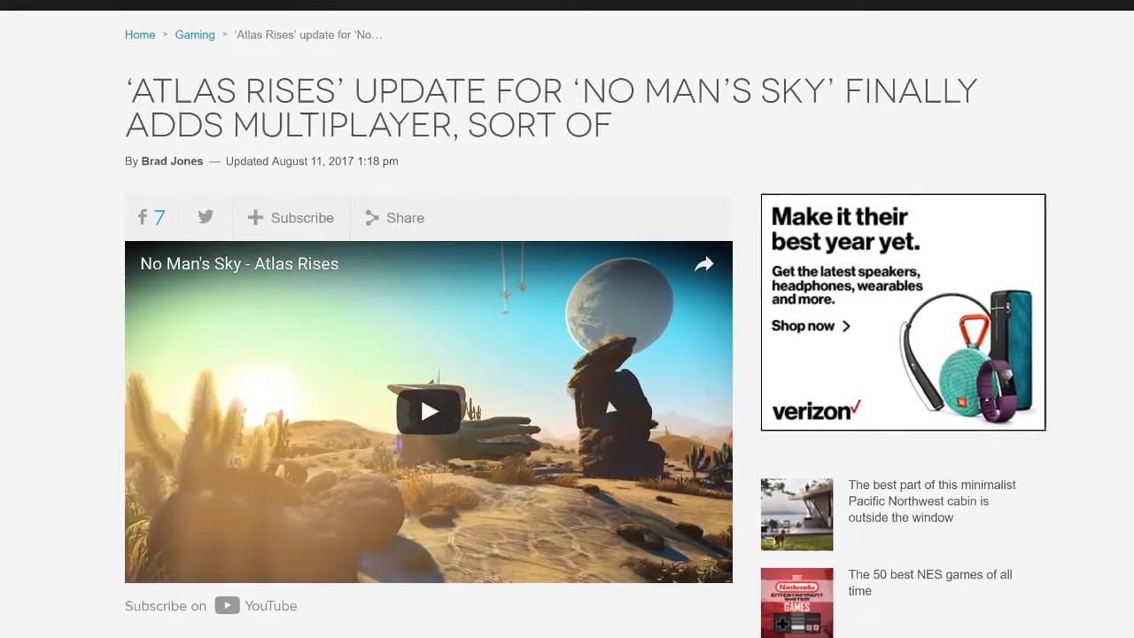
{"action": "scroll", "scroll_direction": "down", "scroll_amount": 3}
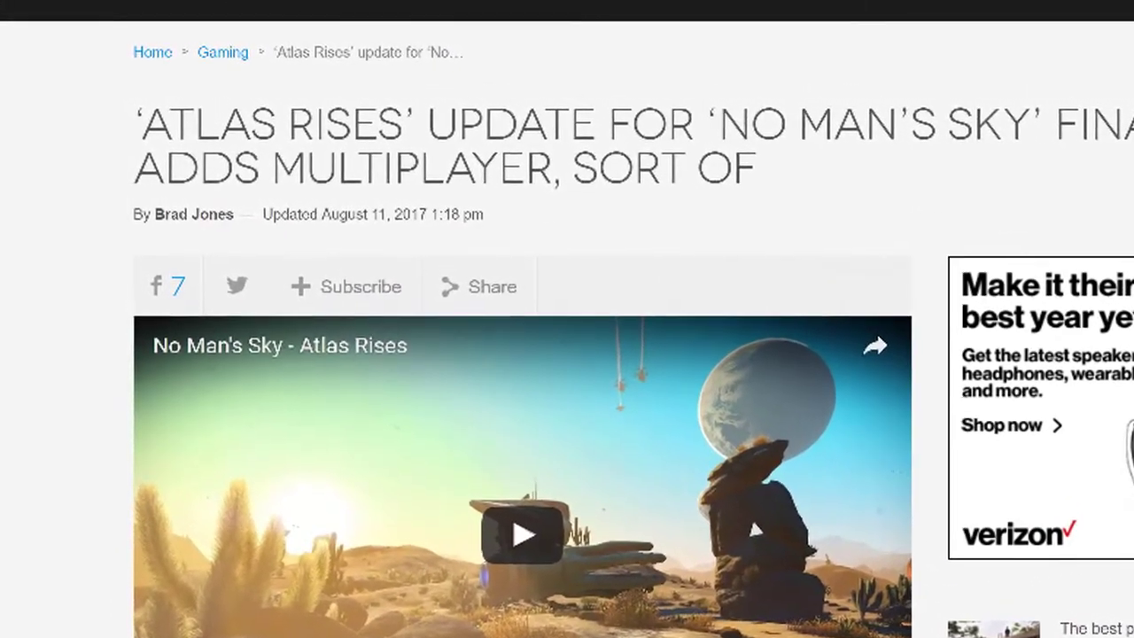
{"action": "scroll", "scroll_direction": "down", "scroll_amount": 3}
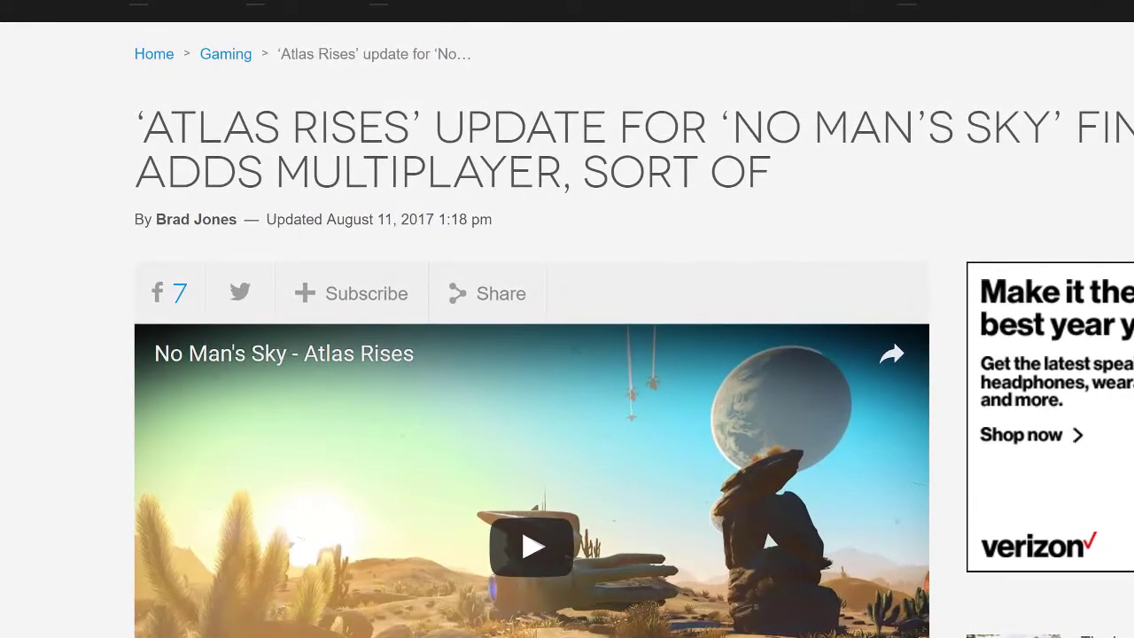
{"action": "scroll", "scroll_direction": "down", "scroll_amount": 3}
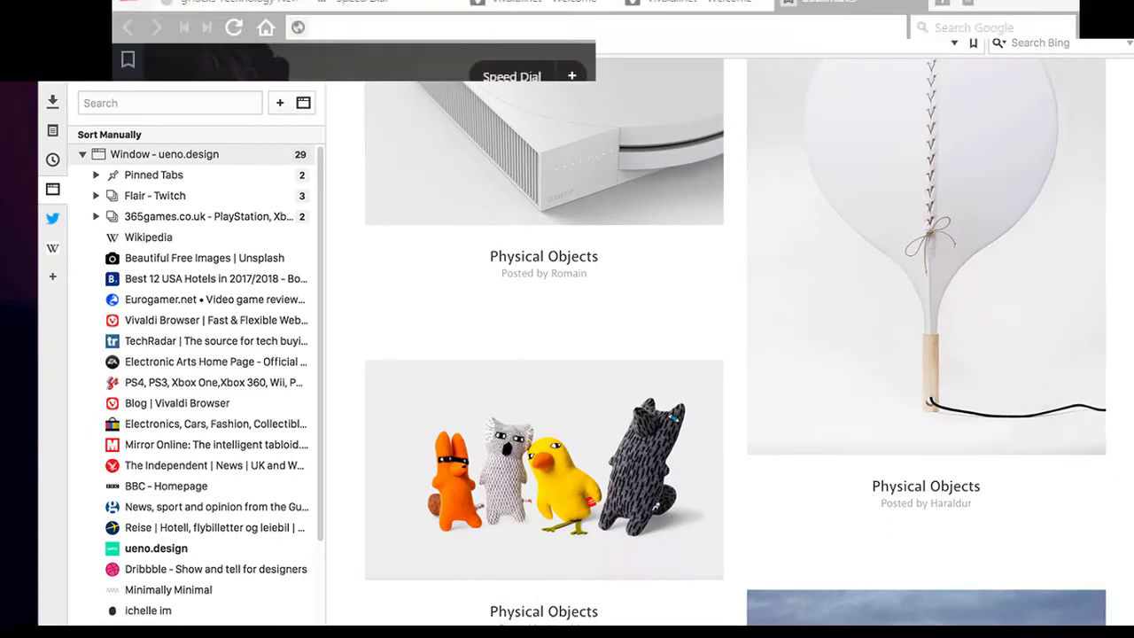
{"action": "left_click", "coordinate": [649, 76]}
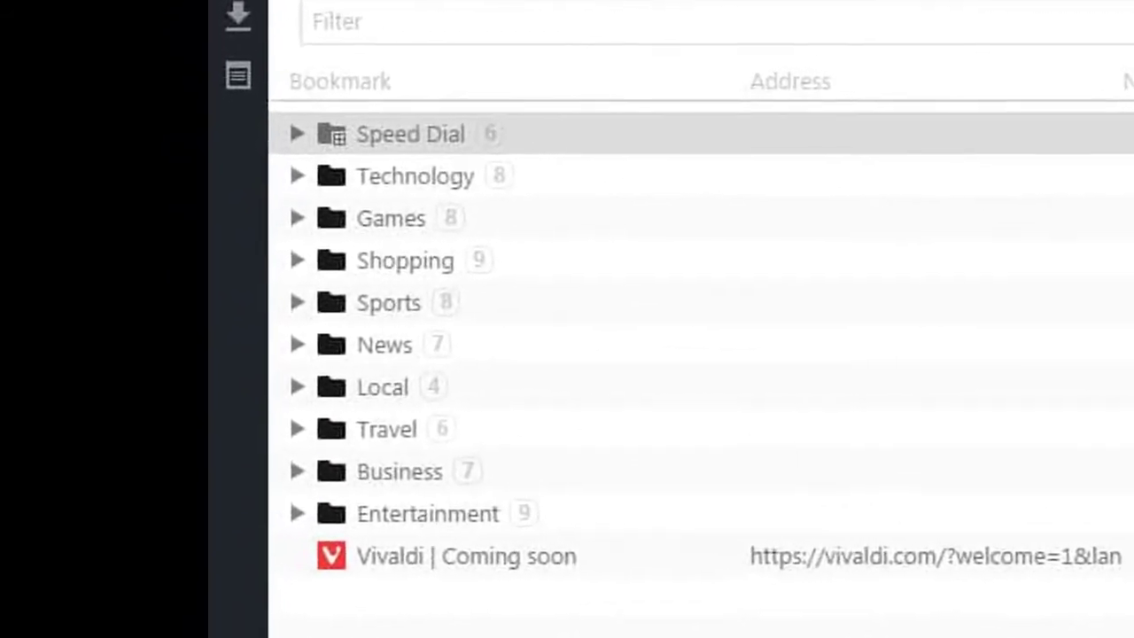
{"action": "scroll", "scroll_direction": "down", "scroll_amount": 3}
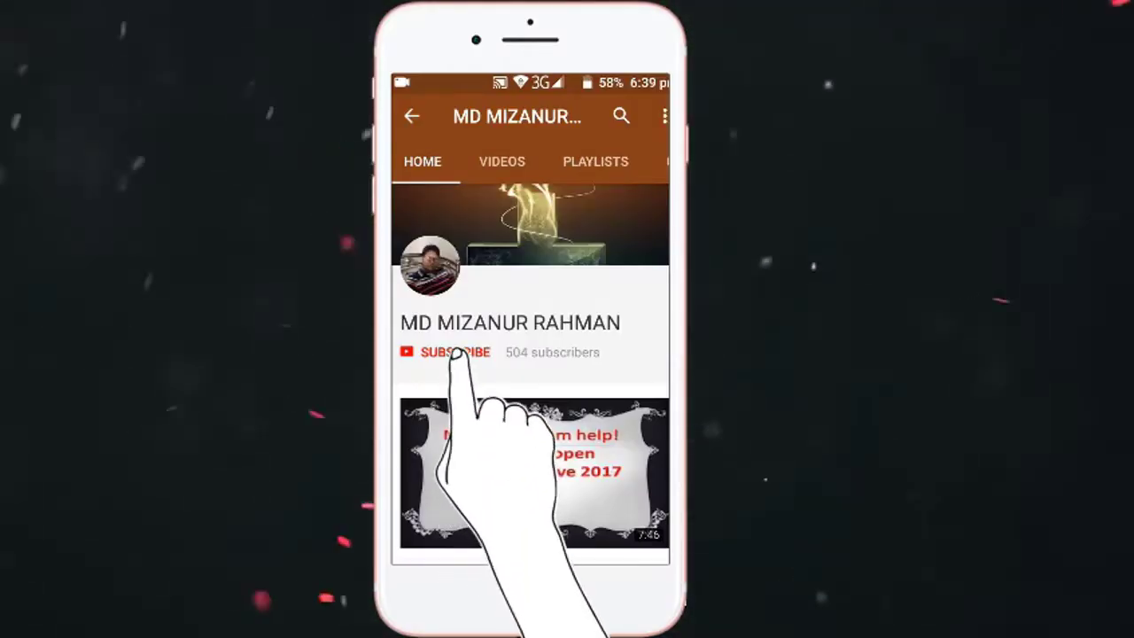
Step: Subscribe to the YouTube channel and turn on its upload notifications
{"action": "left_click", "coordinate": [454, 350]}
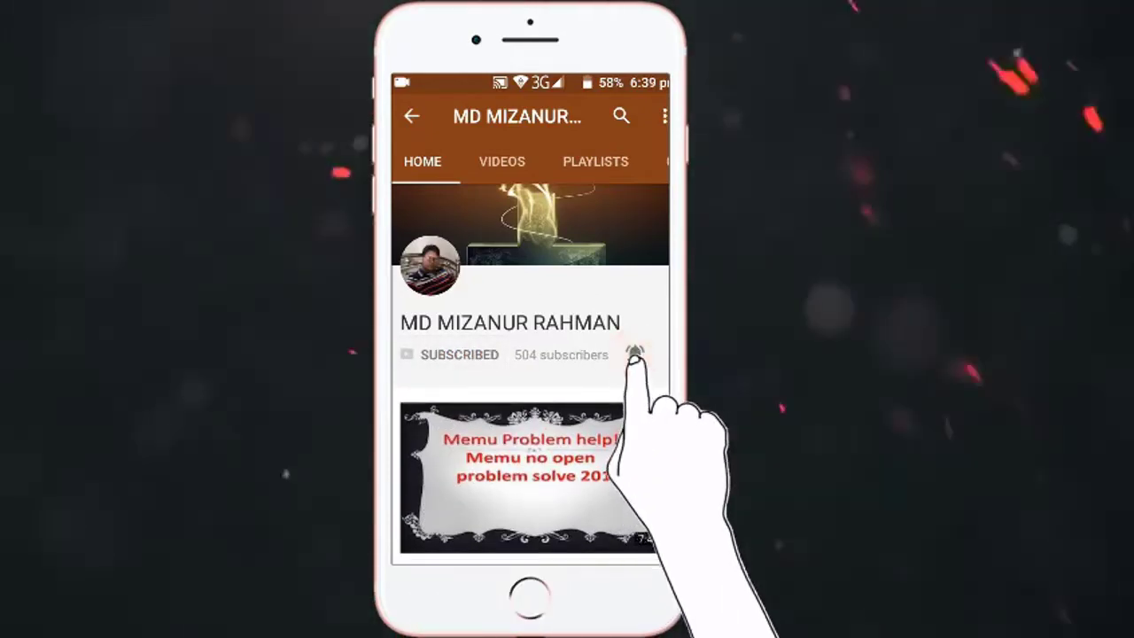
{"action": "left_click", "coordinate": [635, 354]}
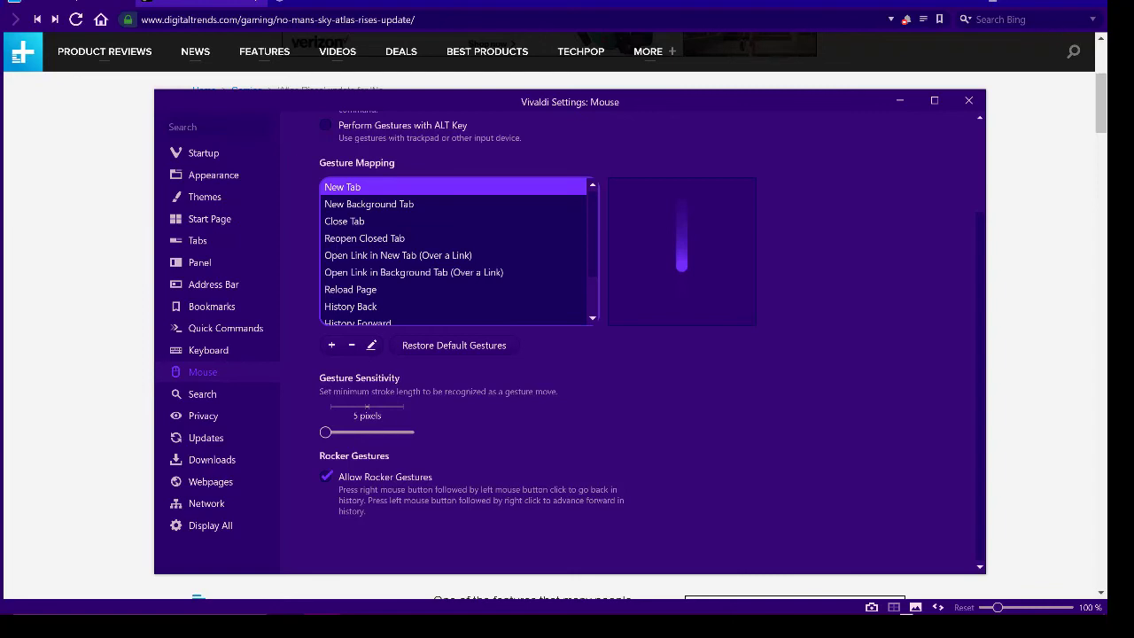
Step: Review the Gesture Mapping list and sensitivity options in Mouse settings
{"action": "left_click", "coordinate": [967, 99]}
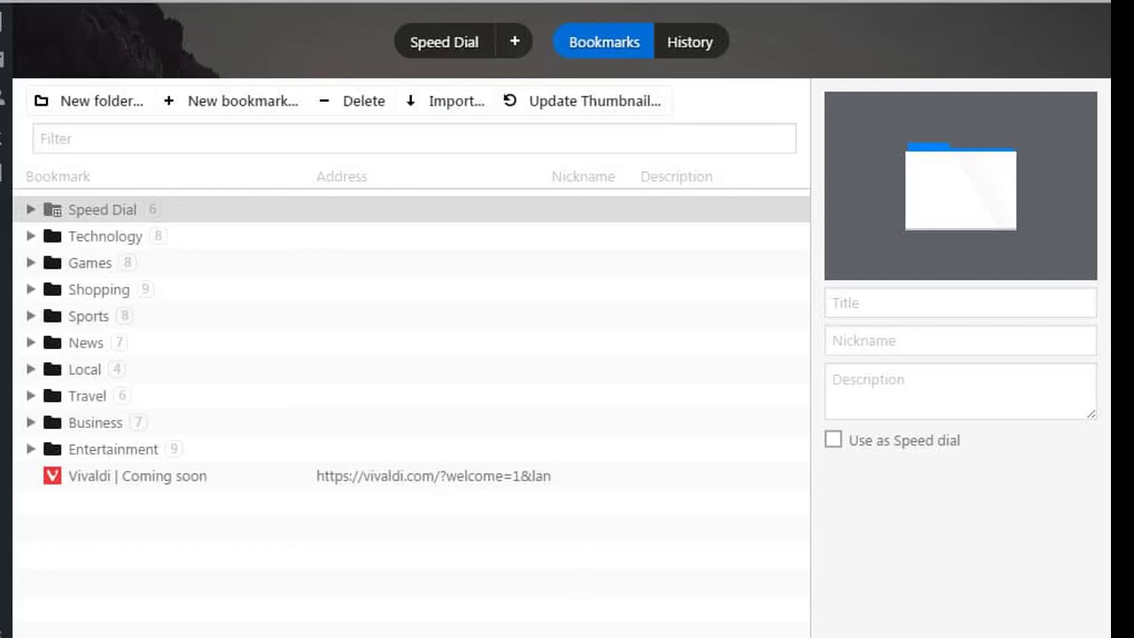
Step: Switch from Bookmarks to the Speed Dial page of favourite site tiles
{"action": "left_click", "coordinate": [442, 43]}
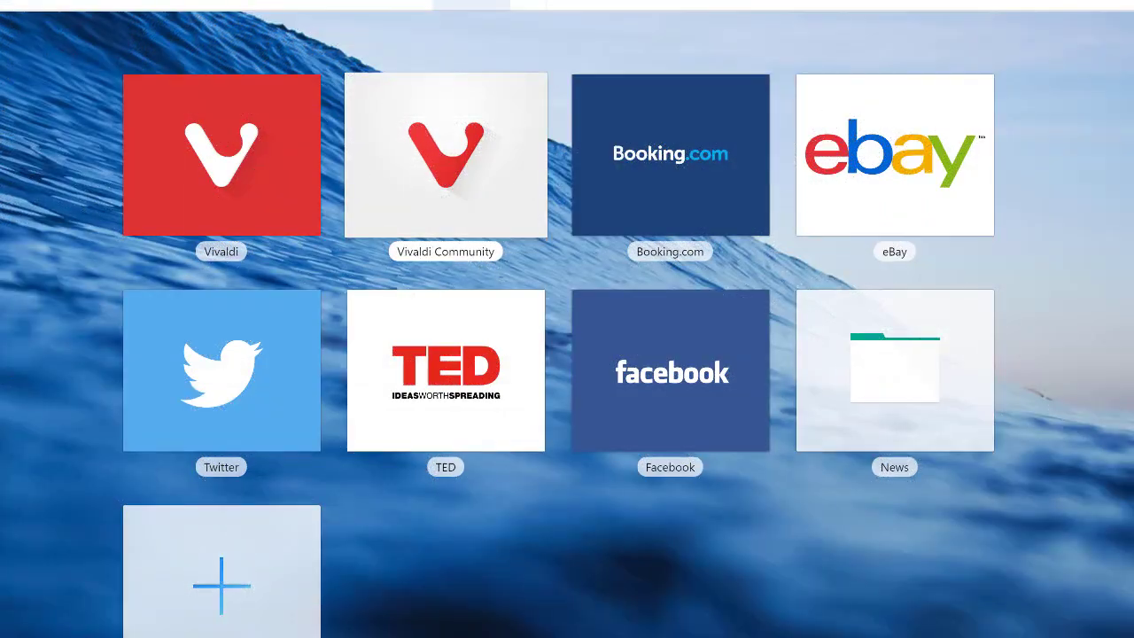